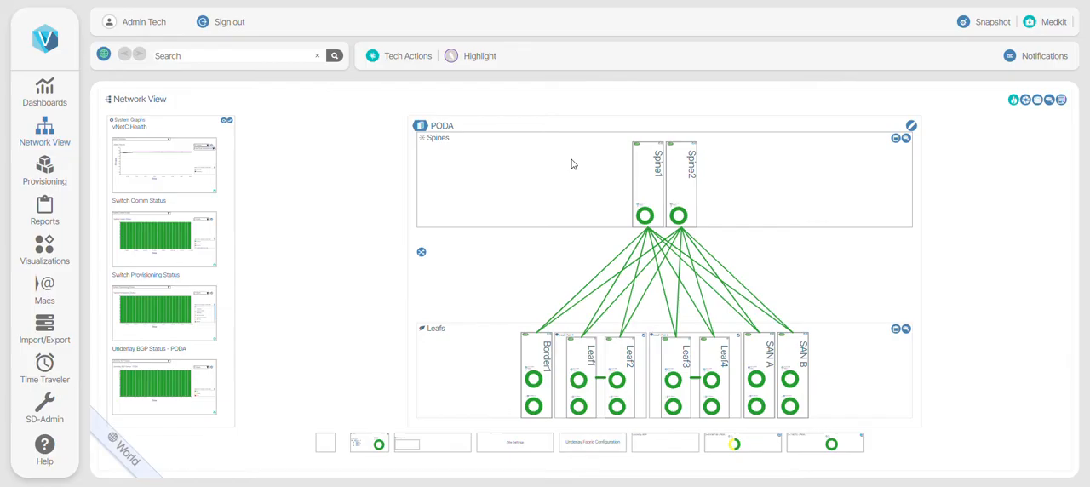
mouse_move(514, 249)
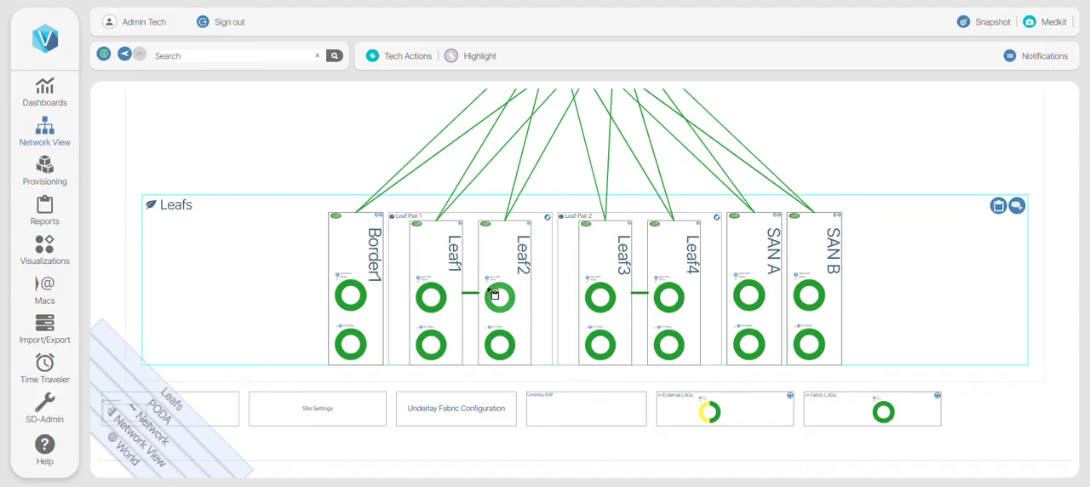
mouse_move(502, 250)
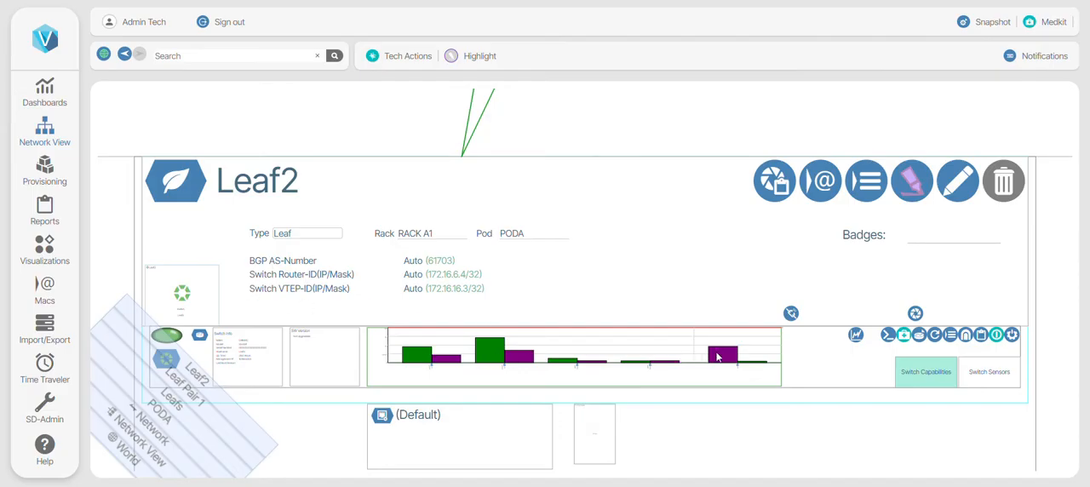
mouse_move(719, 354)
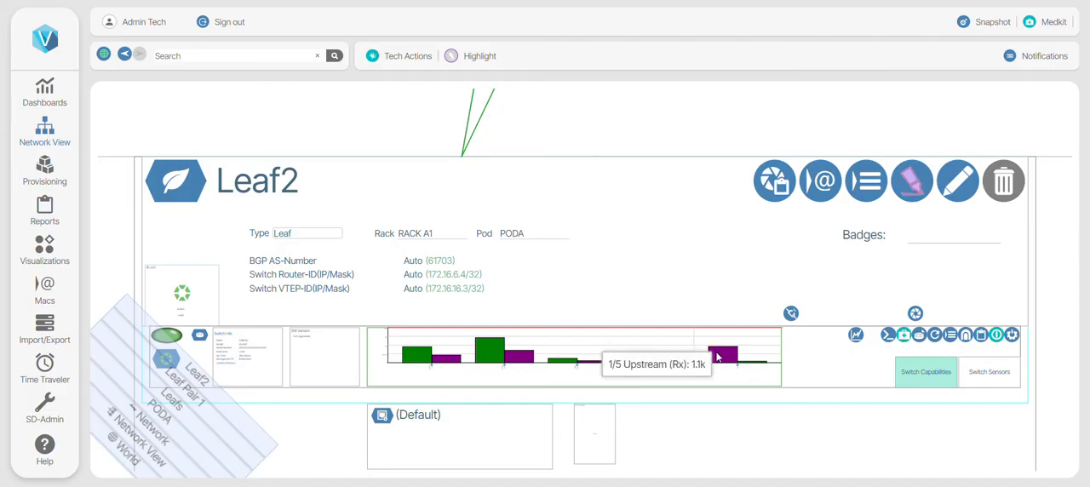
mouse_move(686, 340)
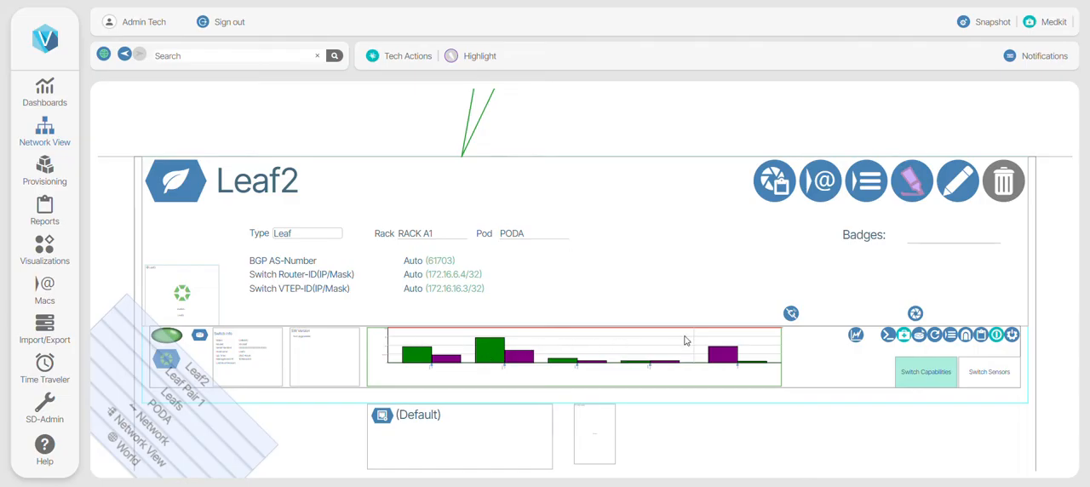
mouse_move(473, 367)
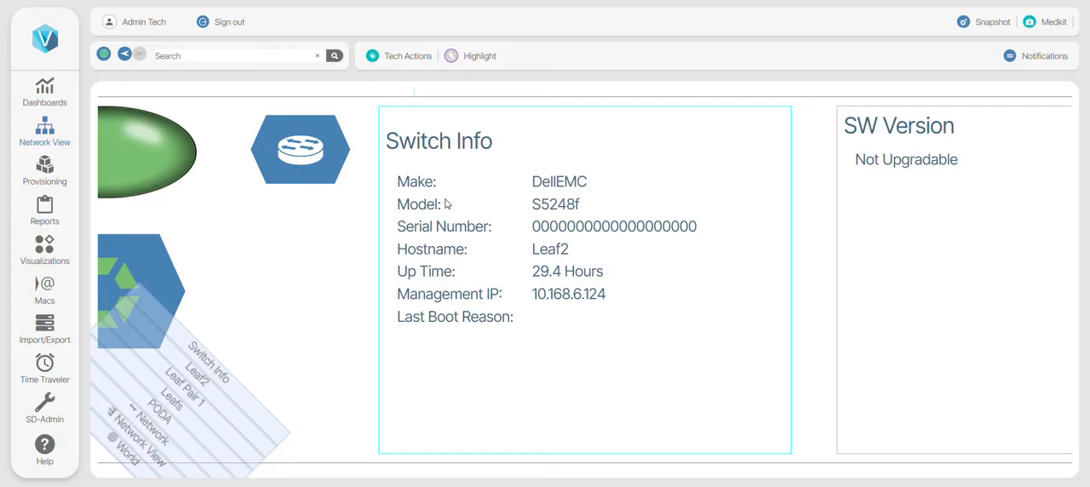
mouse_move(478, 91)
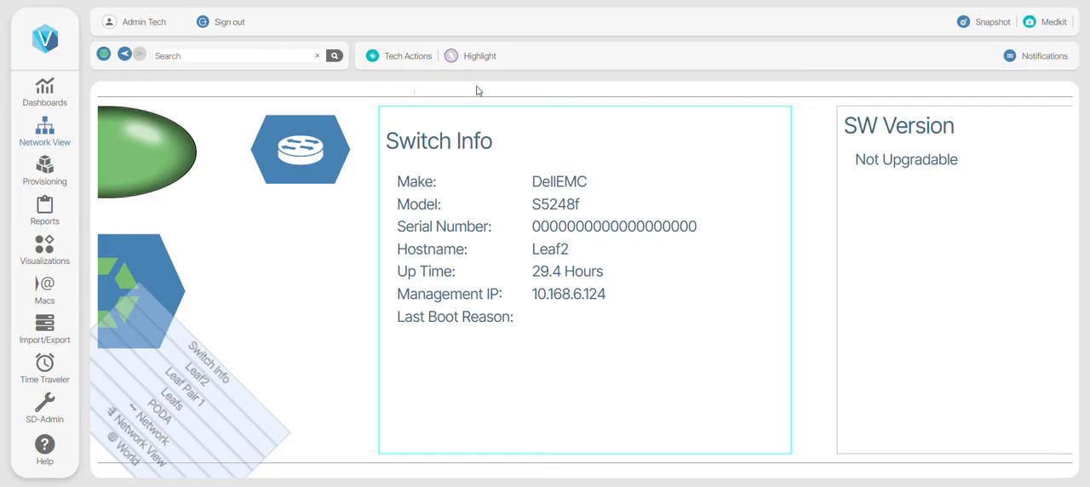
mouse_move(481, 85)
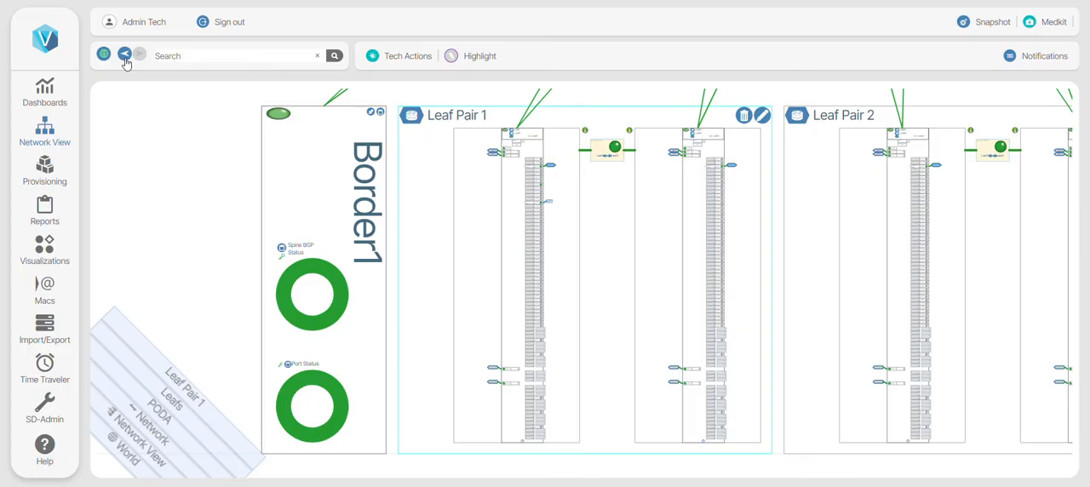
Go back one level, then jump to the World view of the PODA fabric.
left_click(138, 54)
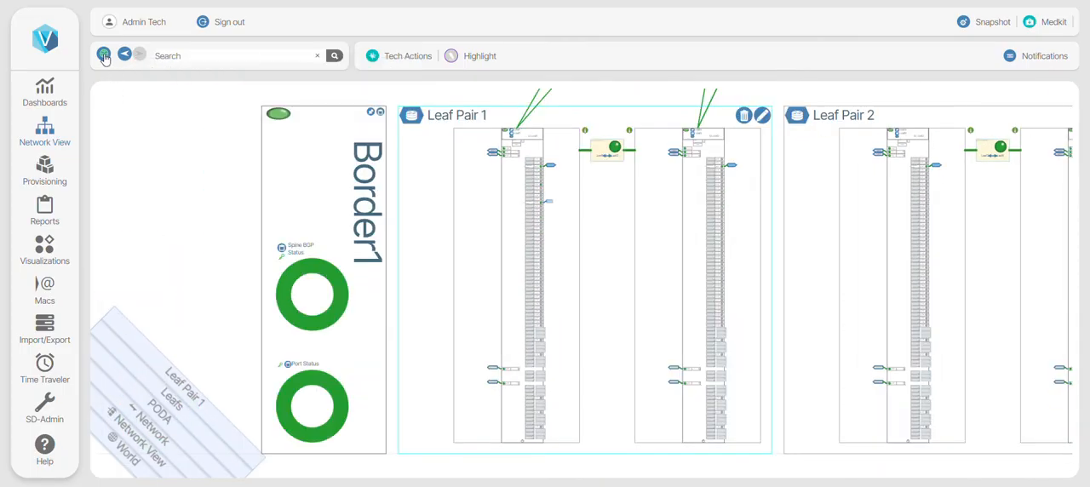
left_click(103, 55)
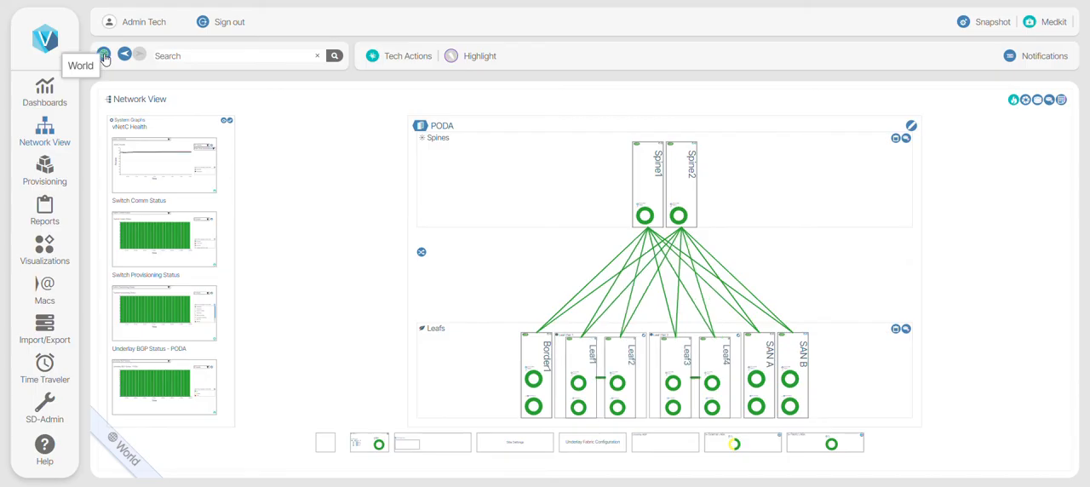
mouse_move(572, 372)
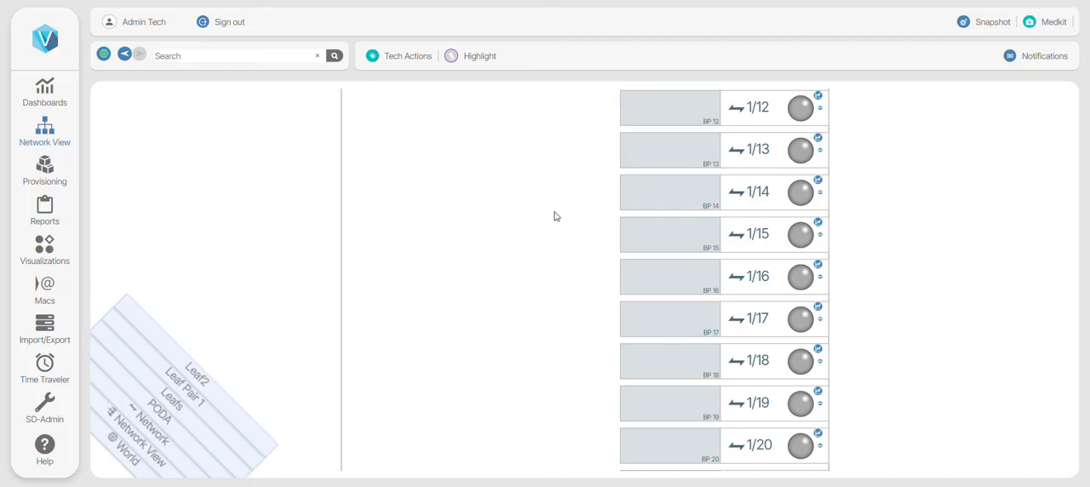
mouse_move(537, 114)
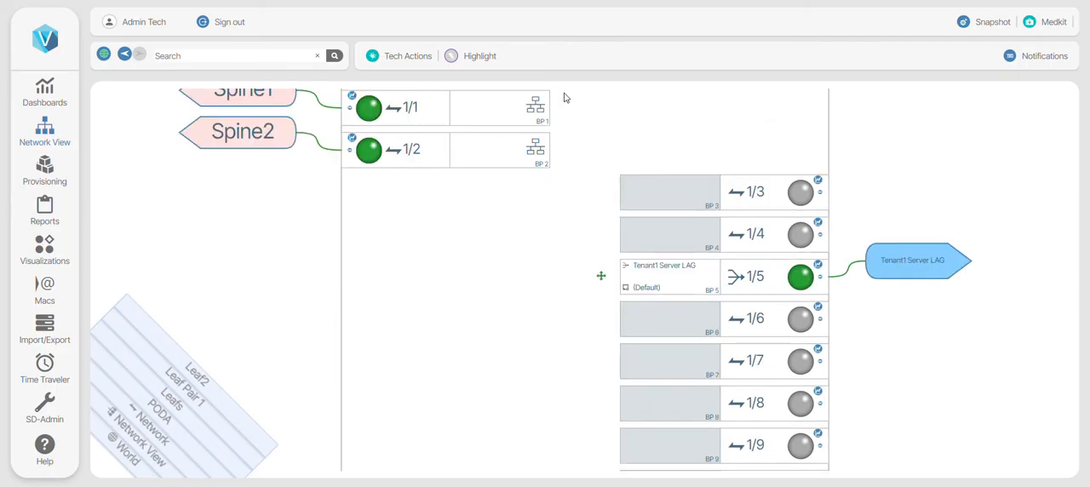
mouse_move(368, 109)
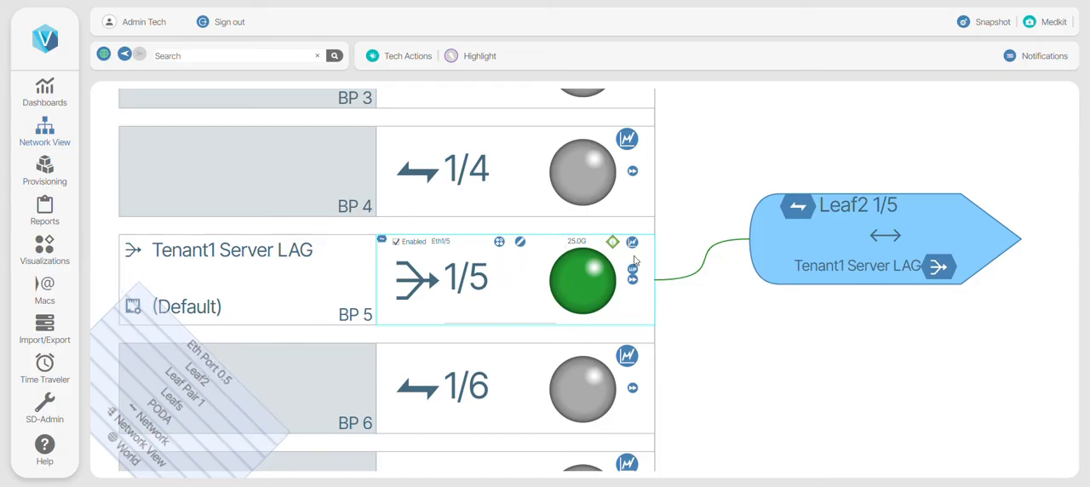
left_click(632, 260)
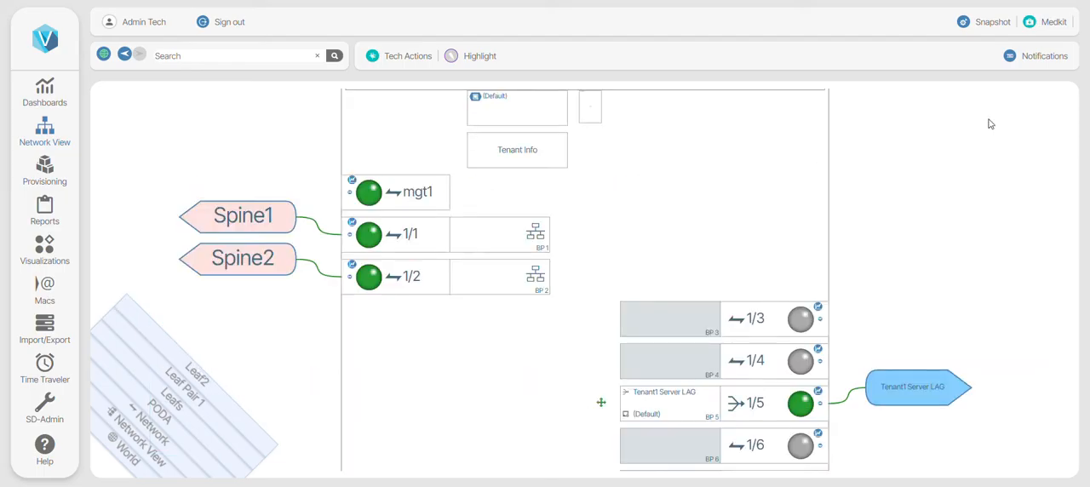
mouse_move(688, 415)
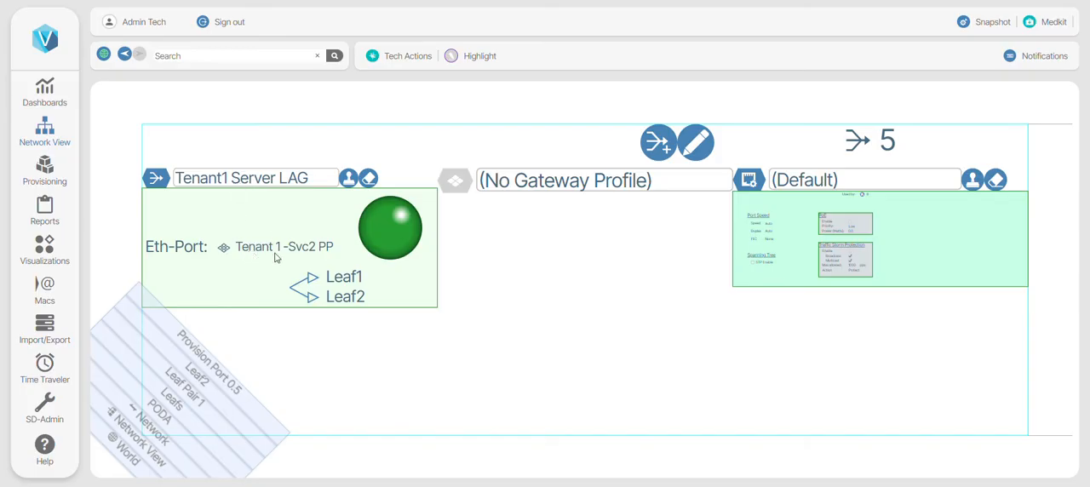
mouse_move(326, 289)
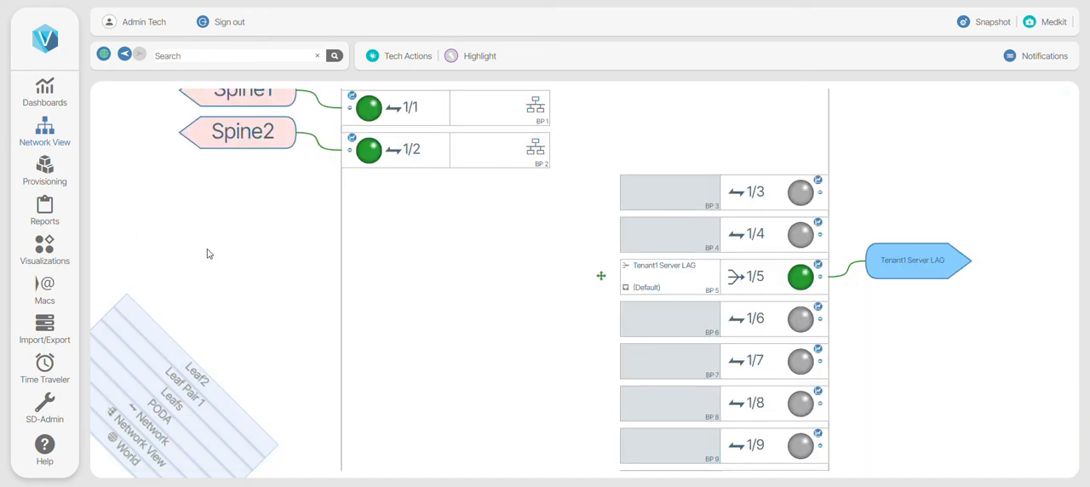
mouse_move(171, 242)
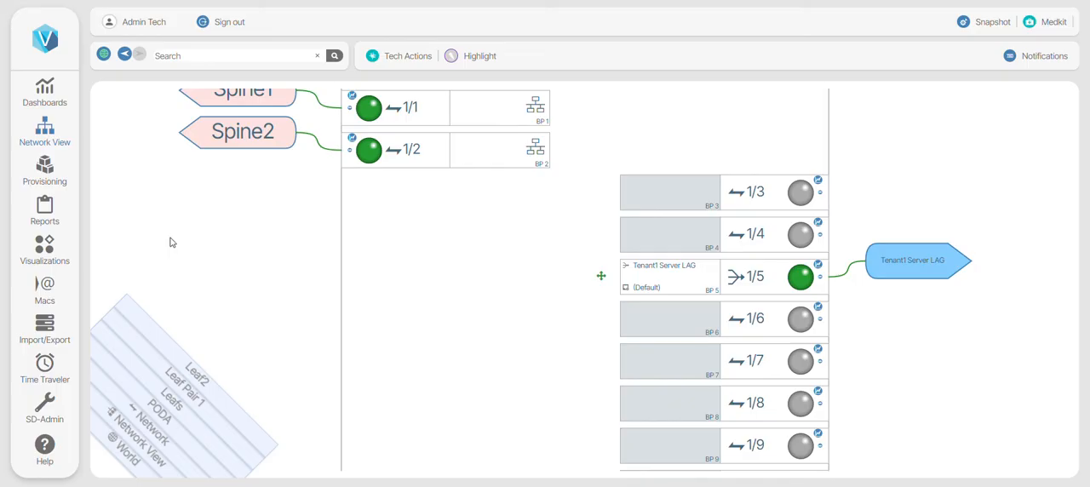
mouse_move(53, 170)
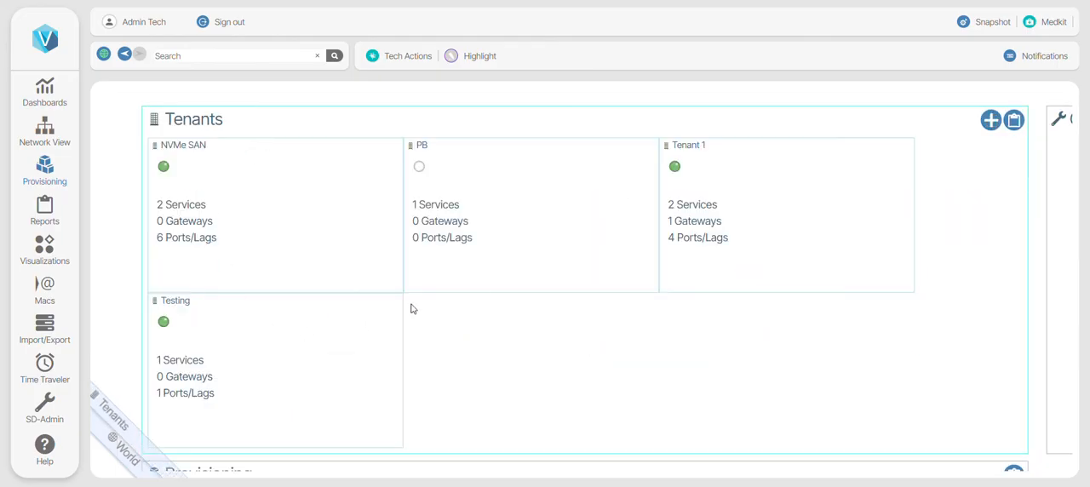
mouse_move(306, 237)
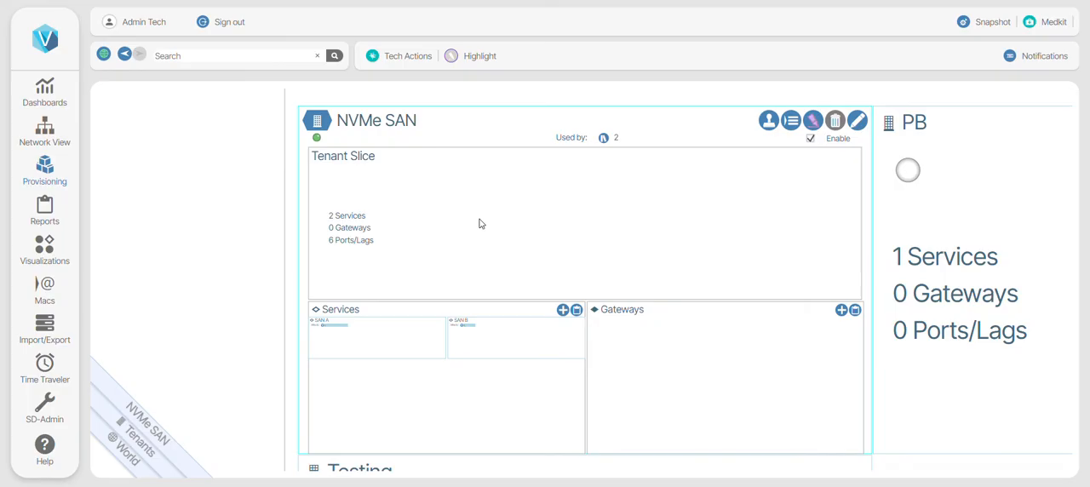
mouse_move(426, 354)
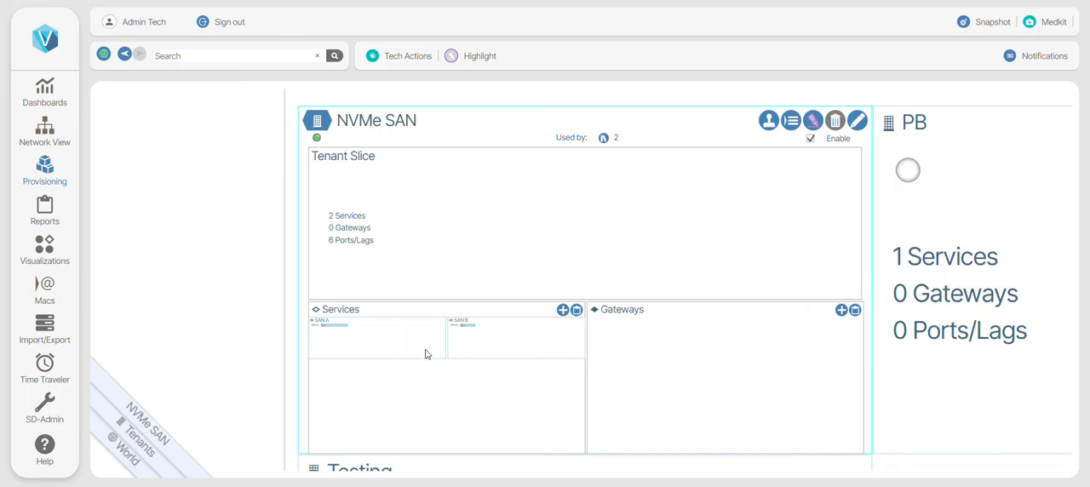
mouse_move(404, 341)
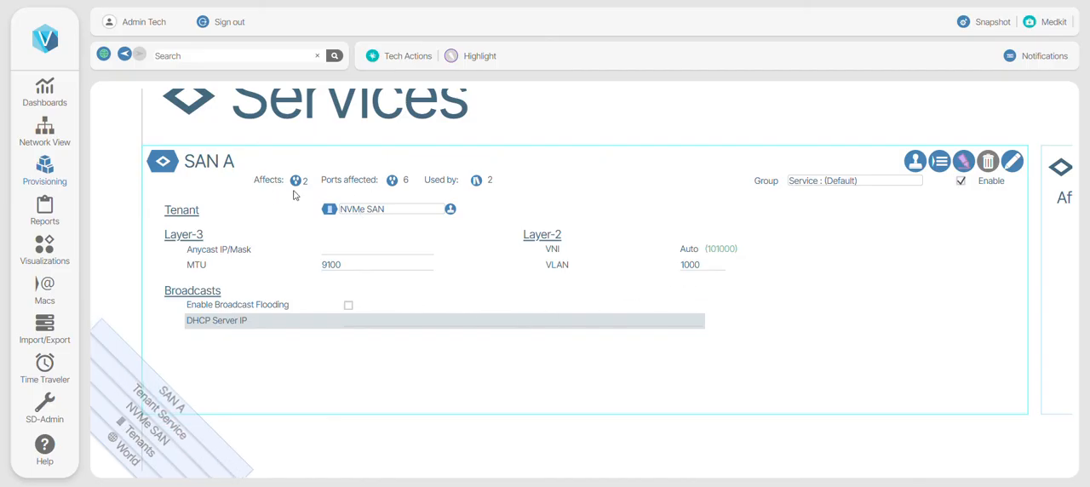
Step back to the NVMe SAN tenant overview, then jump to the World view.
left_click(361, 209)
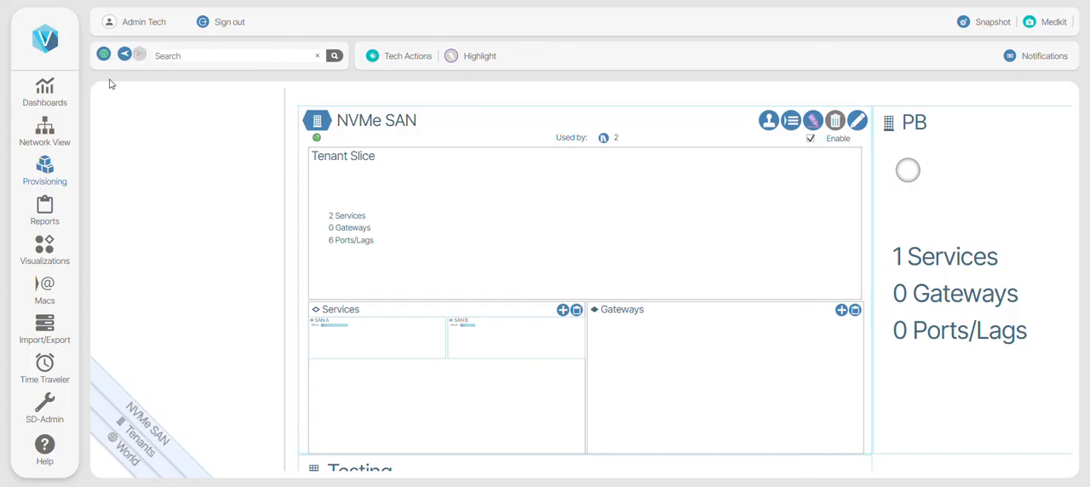
left_click(44, 132)
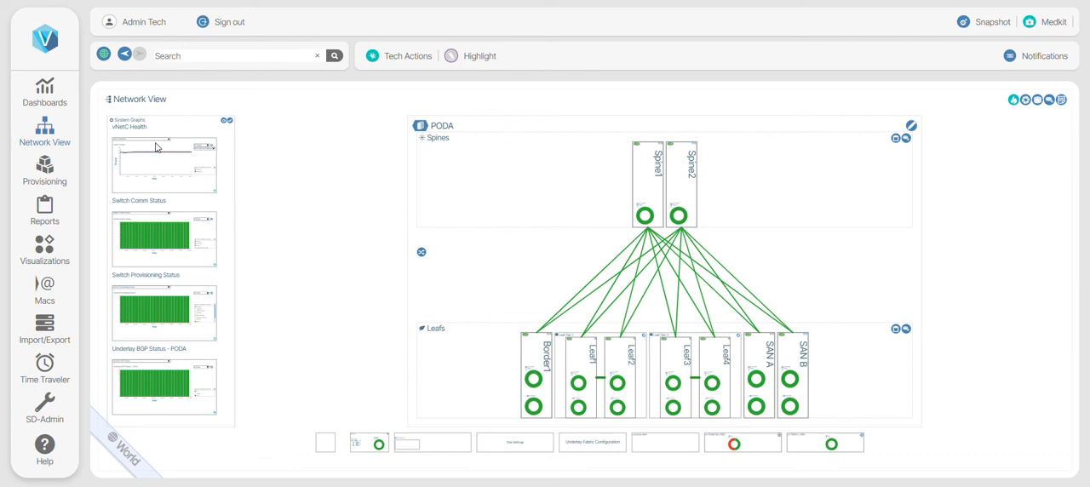